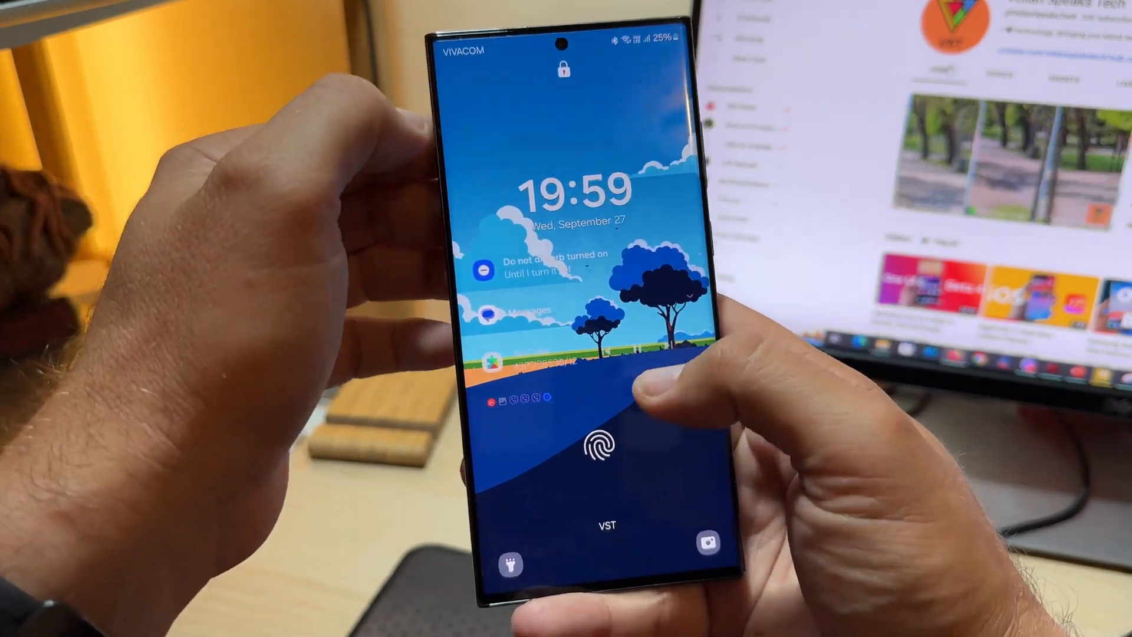
Unlock the Galaxy phone with the in-display fingerprint sensor to reach the home screen.
click(596, 444)
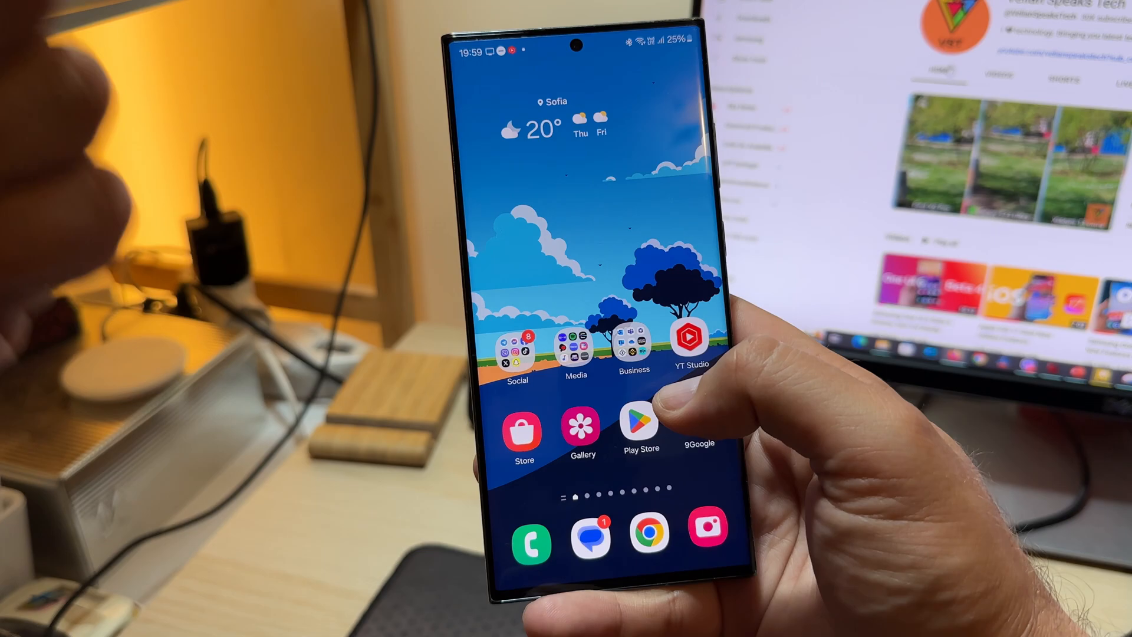